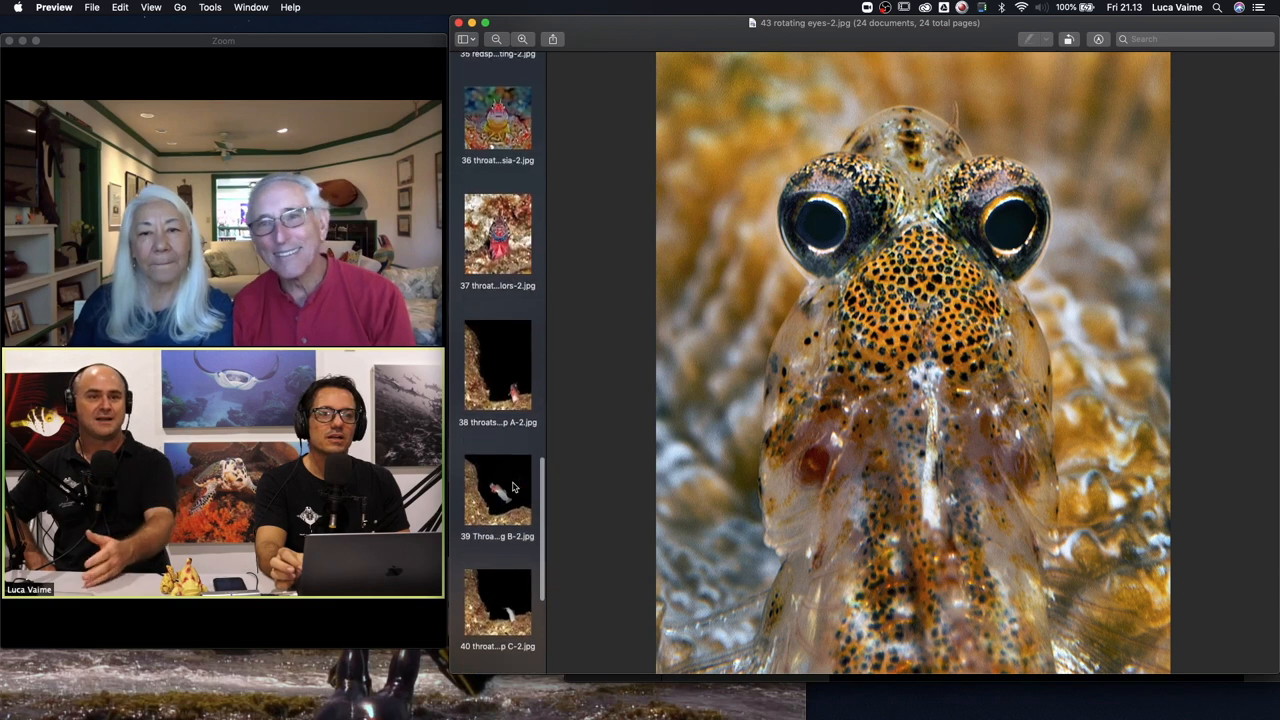
pyautogui.scroll(-3)
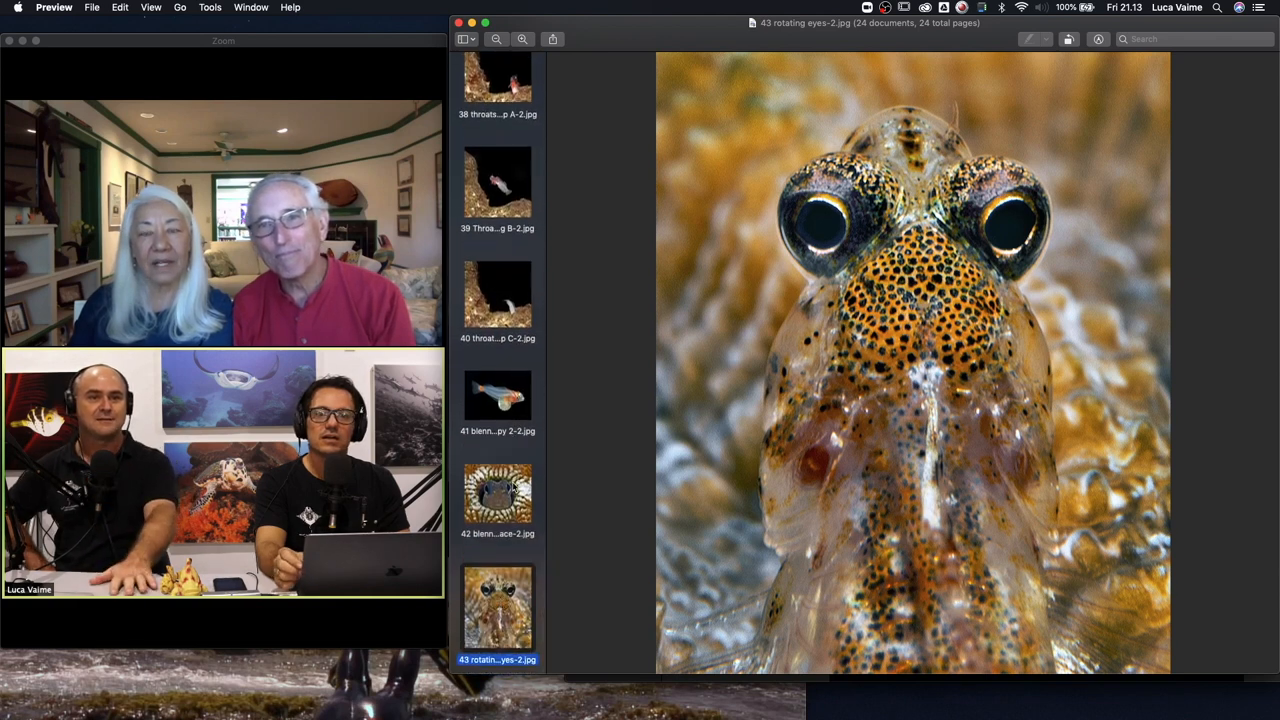